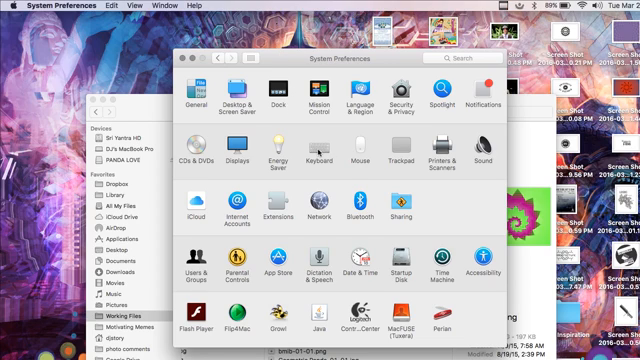
Step: Enable 'Use F1, F2, etc. keys as standard function keys' in Keyboard, then return to all preferences
{"action": "left_click", "coordinate": [8, 8]}
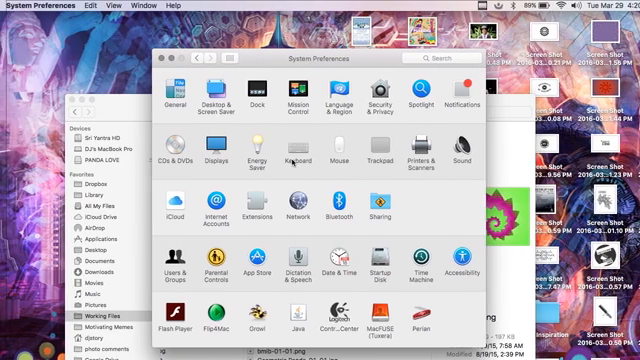
{"action": "left_click", "coordinate": [288, 156]}
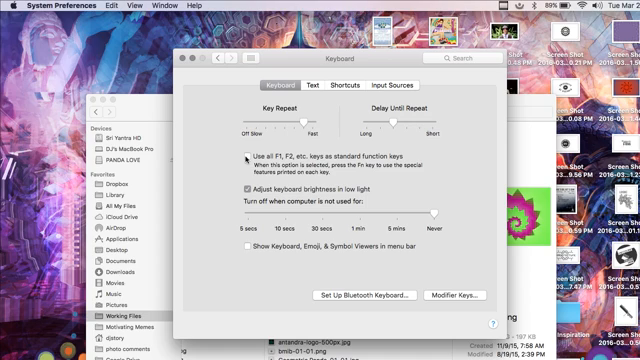
{"action": "left_click", "coordinate": [248, 152]}
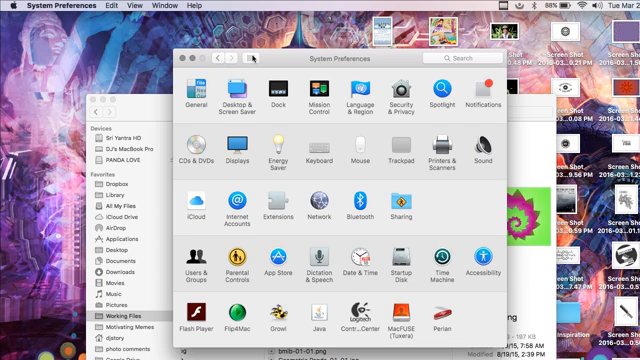
Step: Open the Mission Control pane showing Spaces options and shortcuts
{"action": "left_click", "coordinate": [320, 96]}
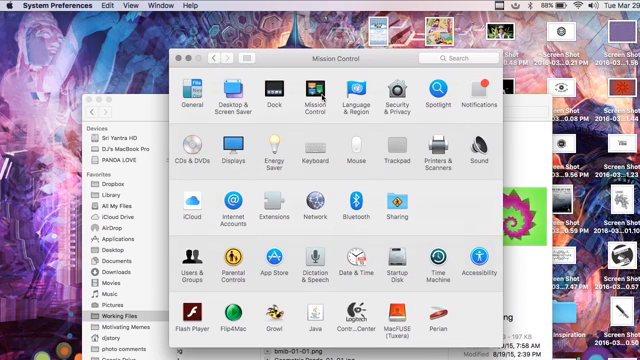
{"action": "left_click", "coordinate": [308, 90]}
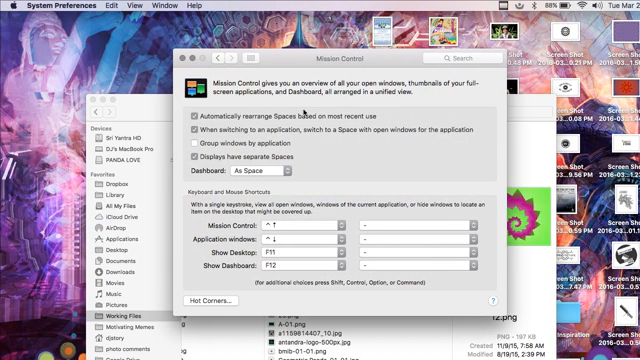